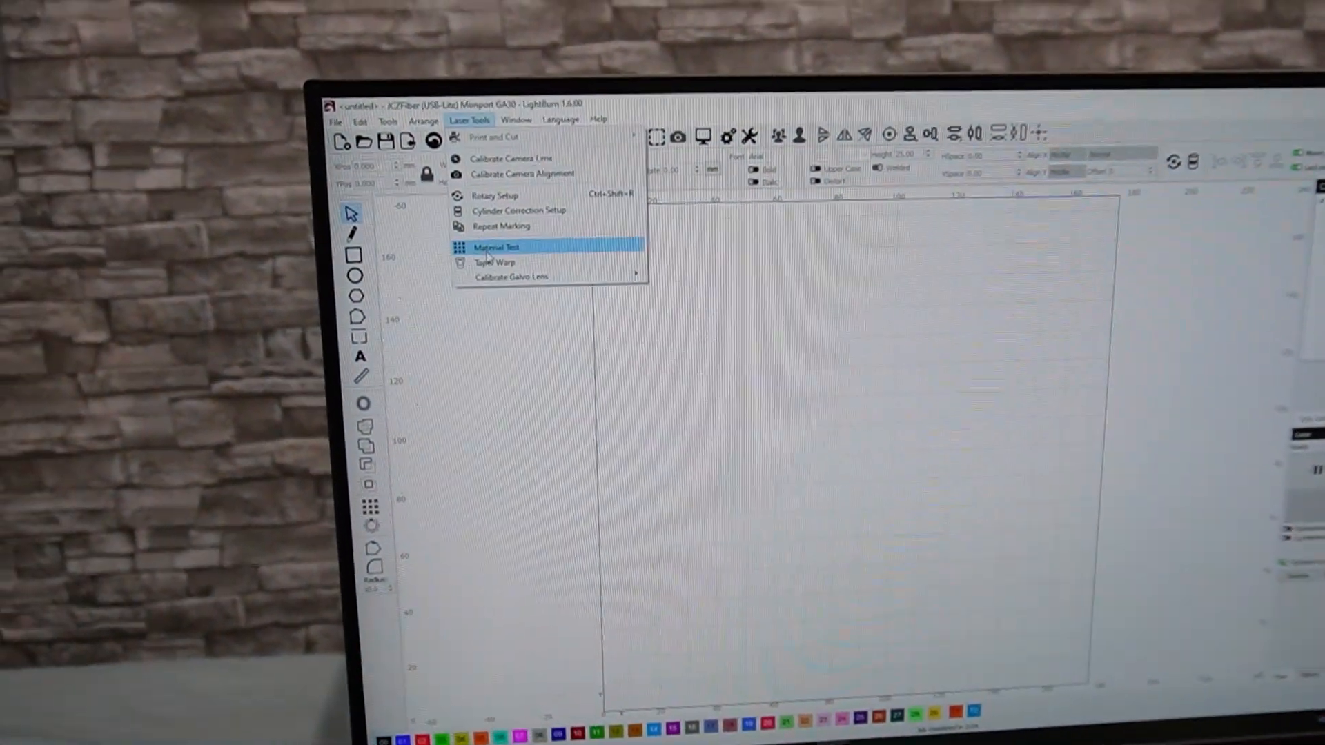
Step: Bring up the Material Test Generator from the Laser Tools menu
click(497, 247)
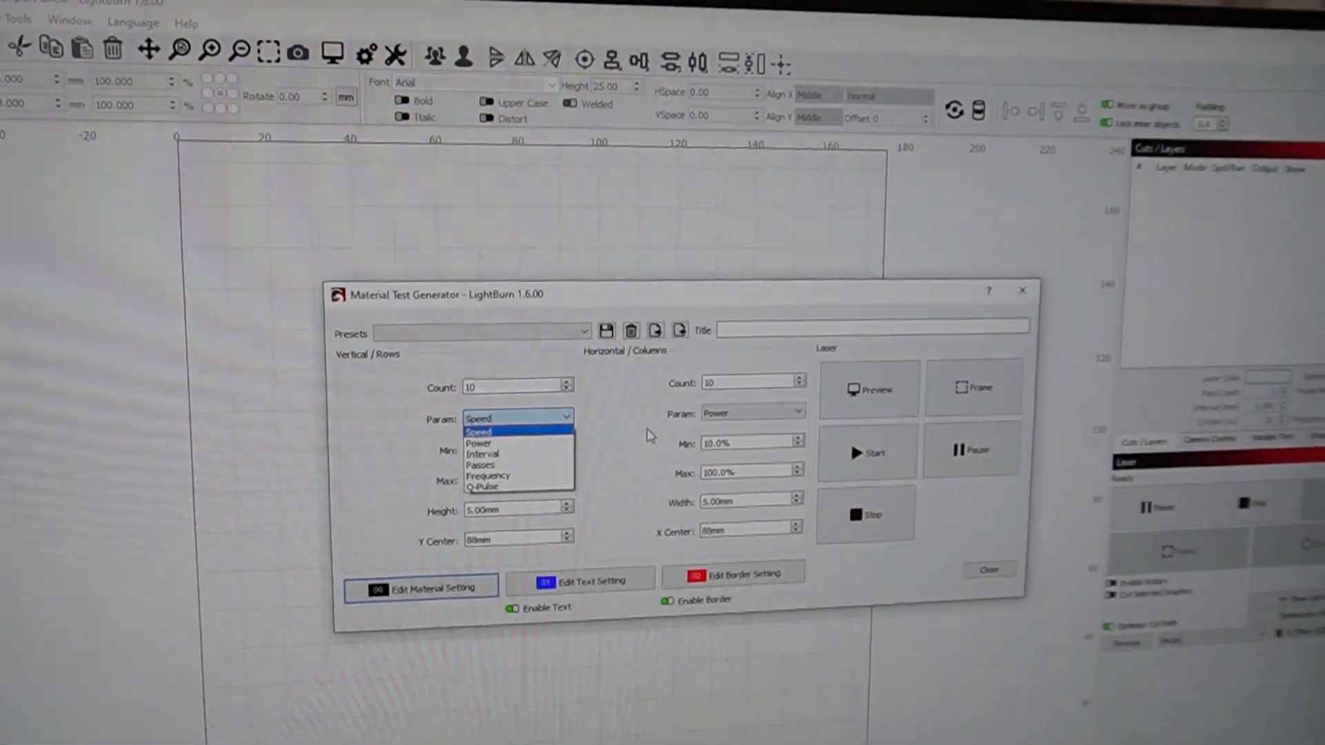
Step: Keep Speed as the row parameter, spanning 100 to 1000 mm/s
click(477, 432)
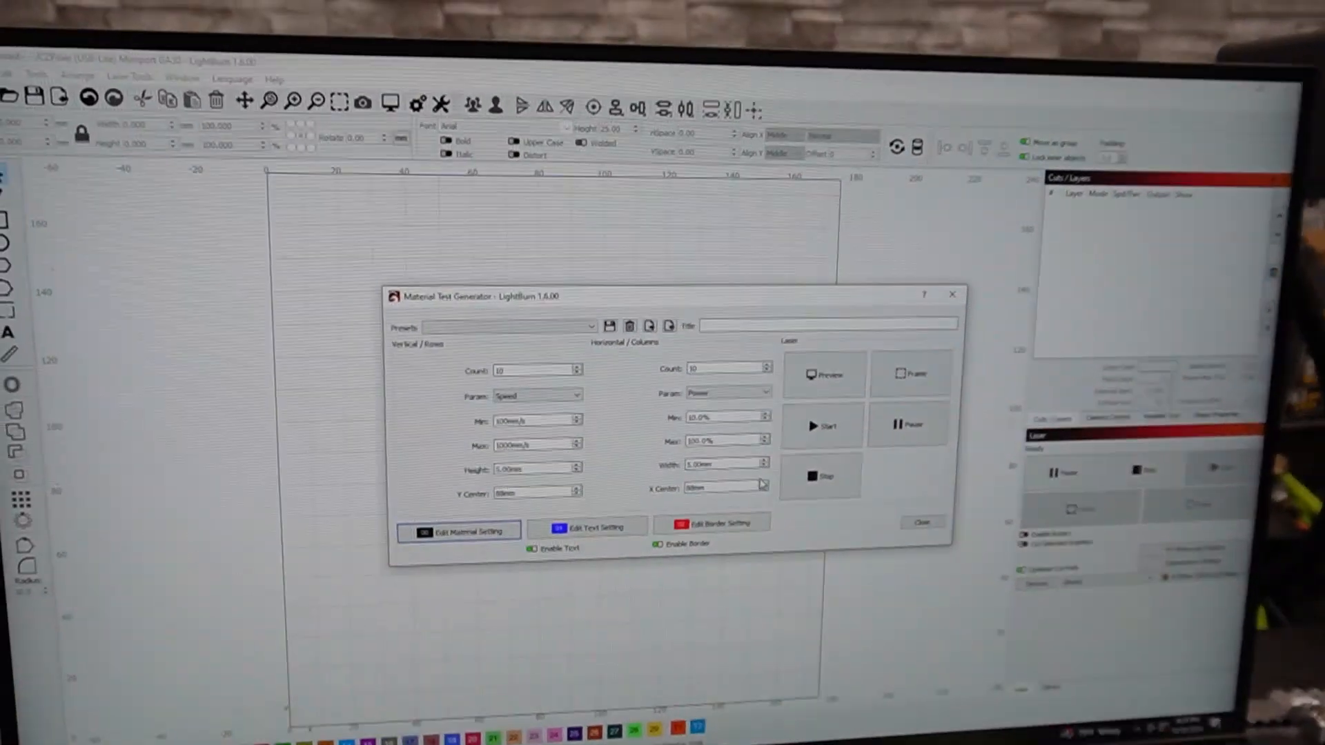
Step: Review the material layer's cut settings: Fill at 2500 mm/sec and 80% max power
click(458, 530)
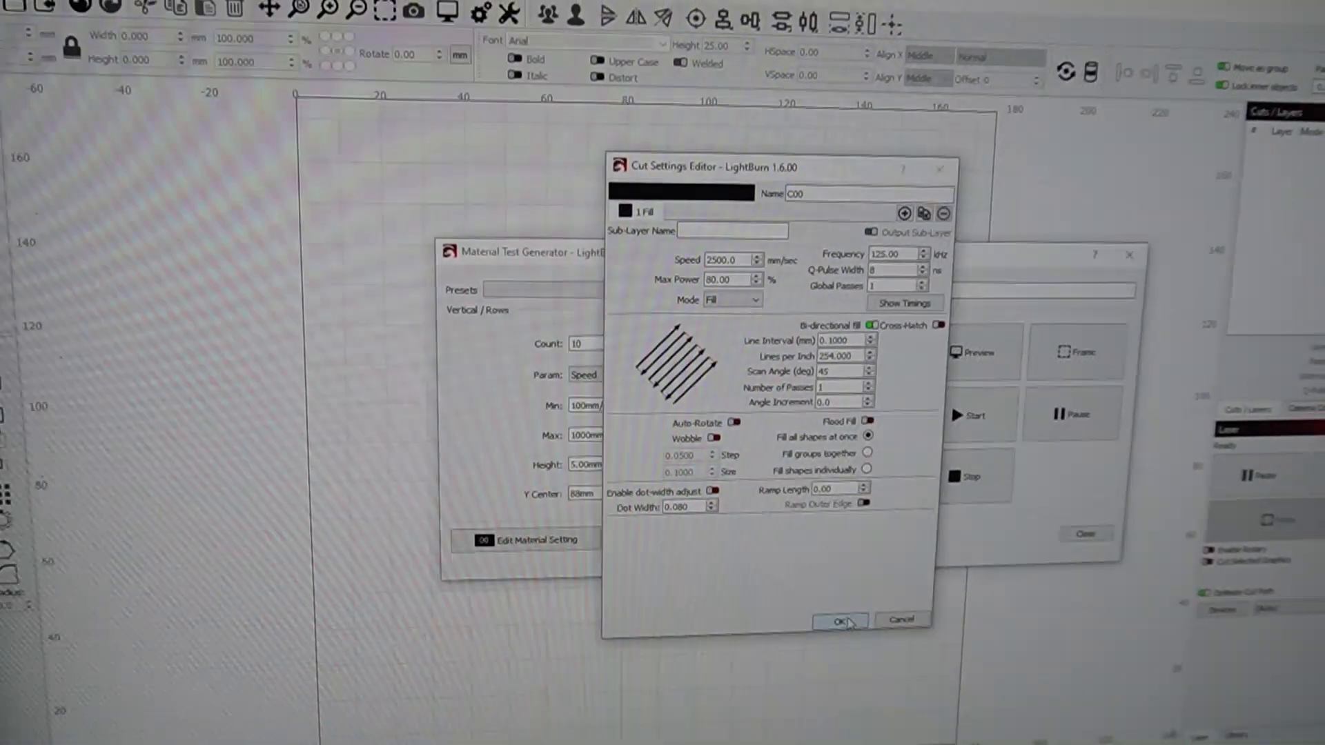
Step: Accept the material settings and keep Speed as the row parameter
click(839, 620)
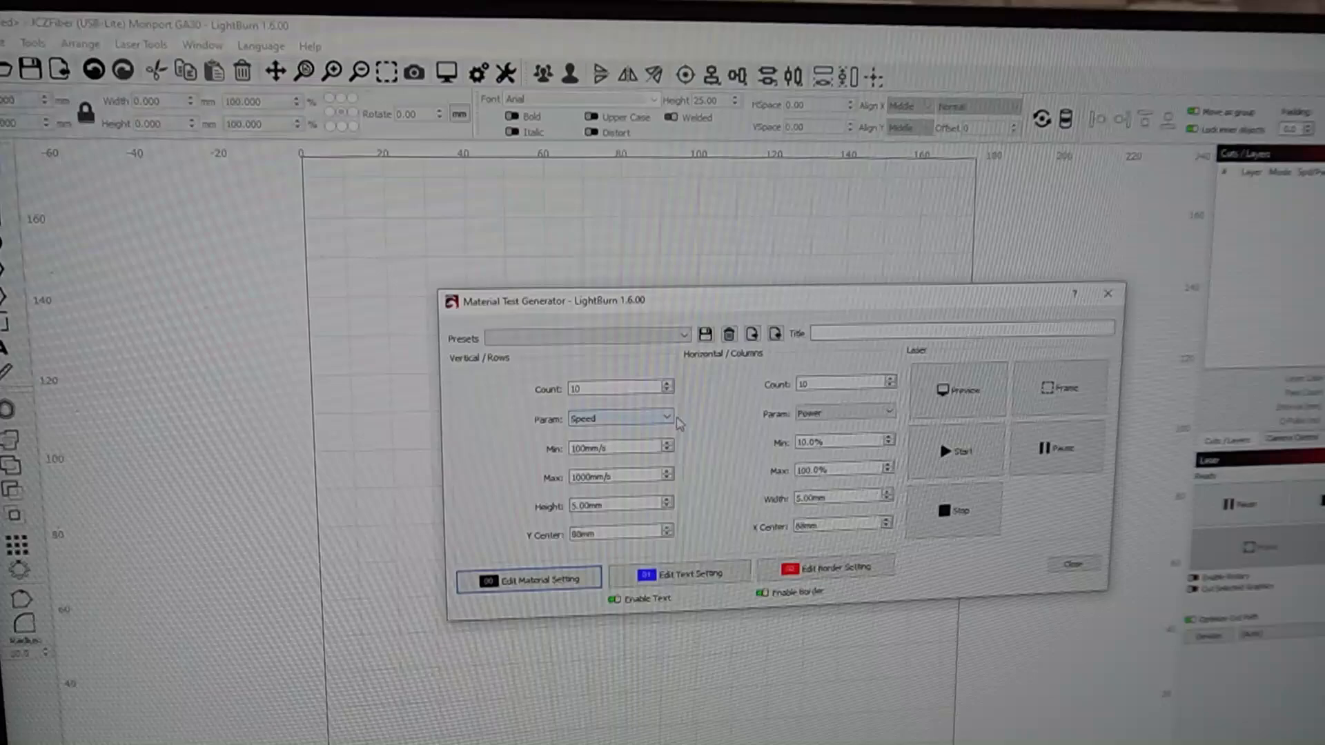
click(668, 417)
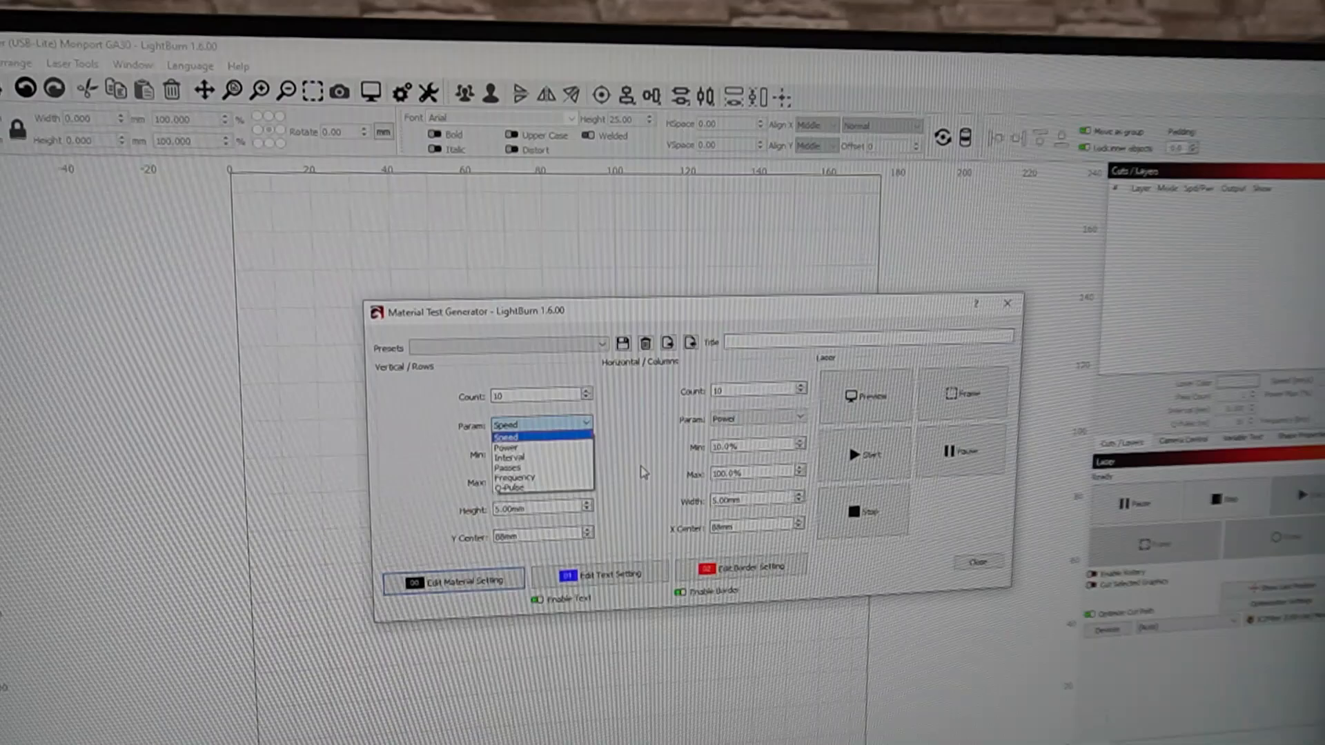
click(505, 436)
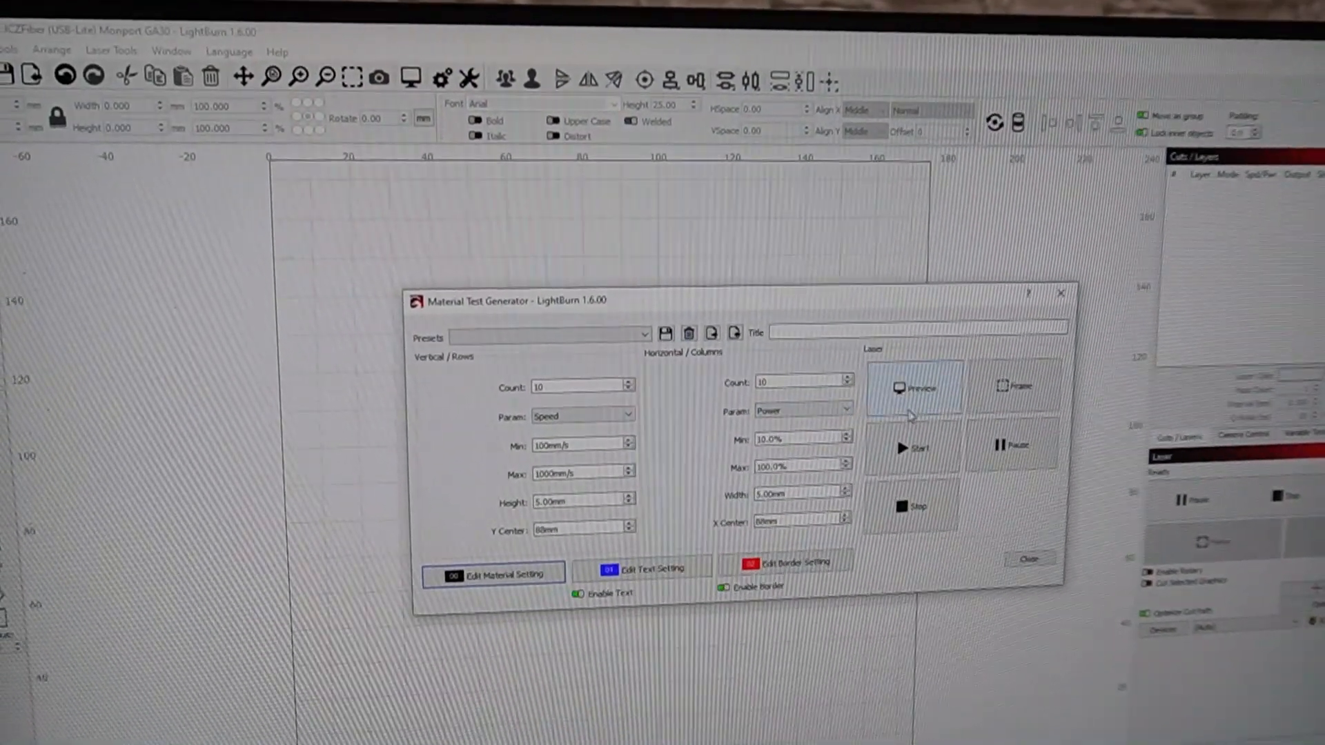
Step: Preview the test grid, then bring up the red border layer's line cut settings
click(914, 386)
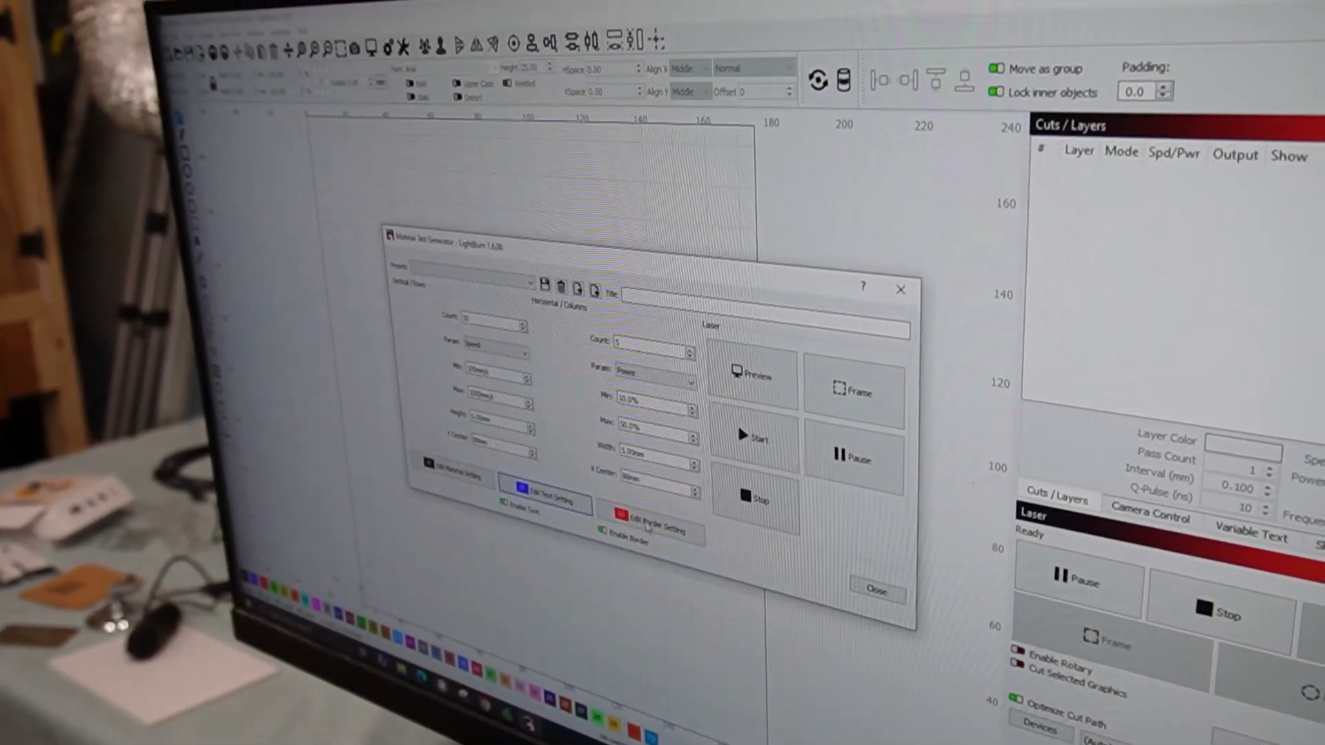
click(649, 524)
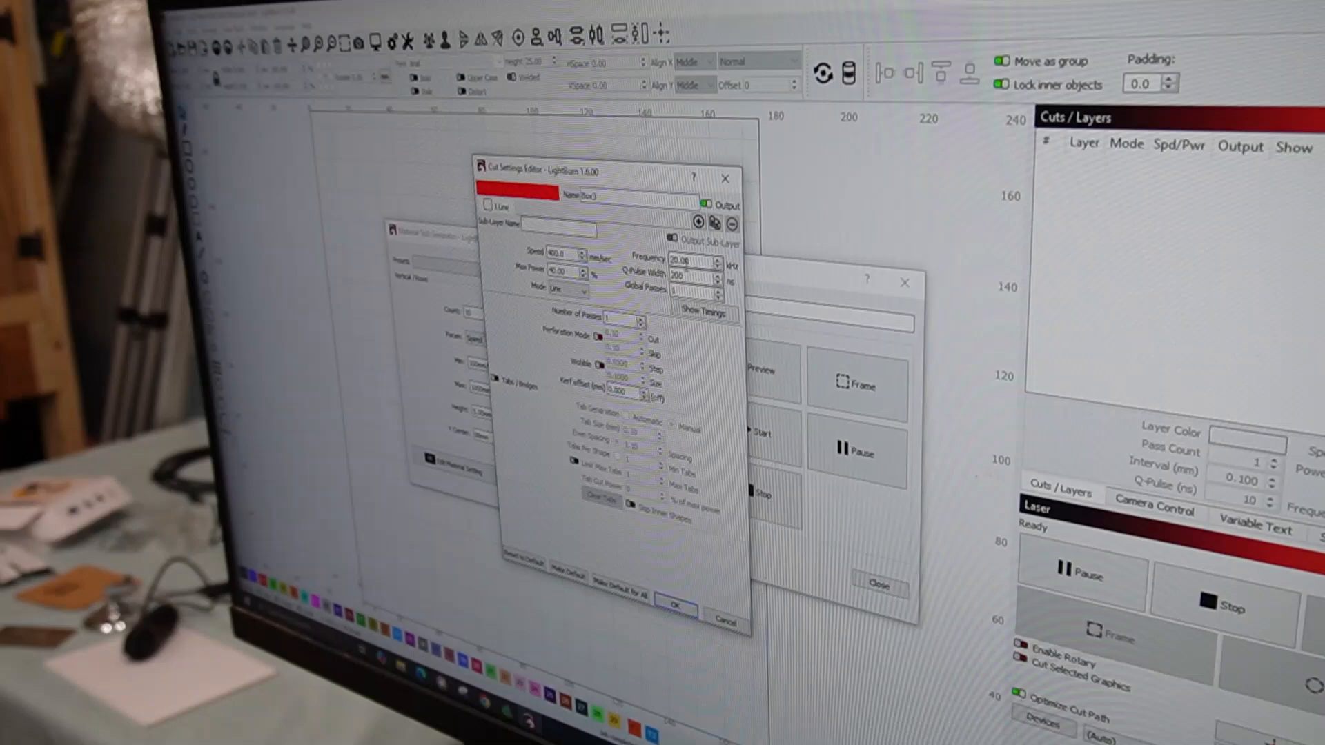